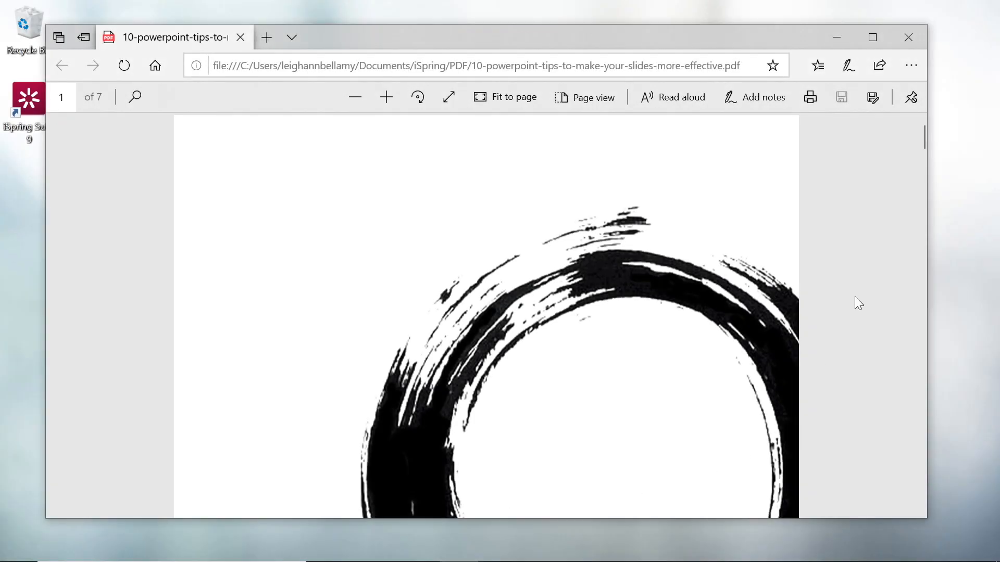
Launch iSpring Suite and go to the Books section
scroll("down", 3)
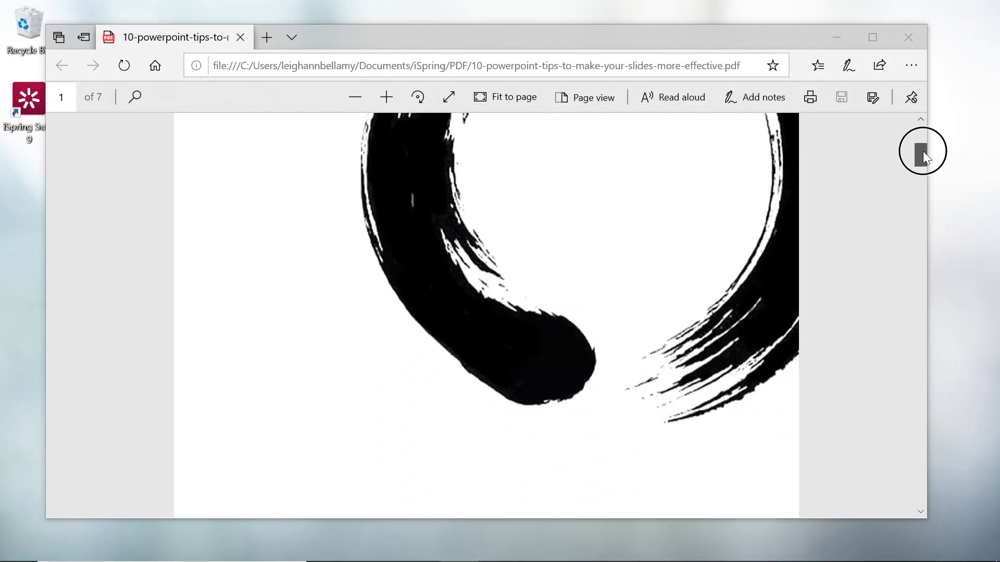
scroll("down", 3)
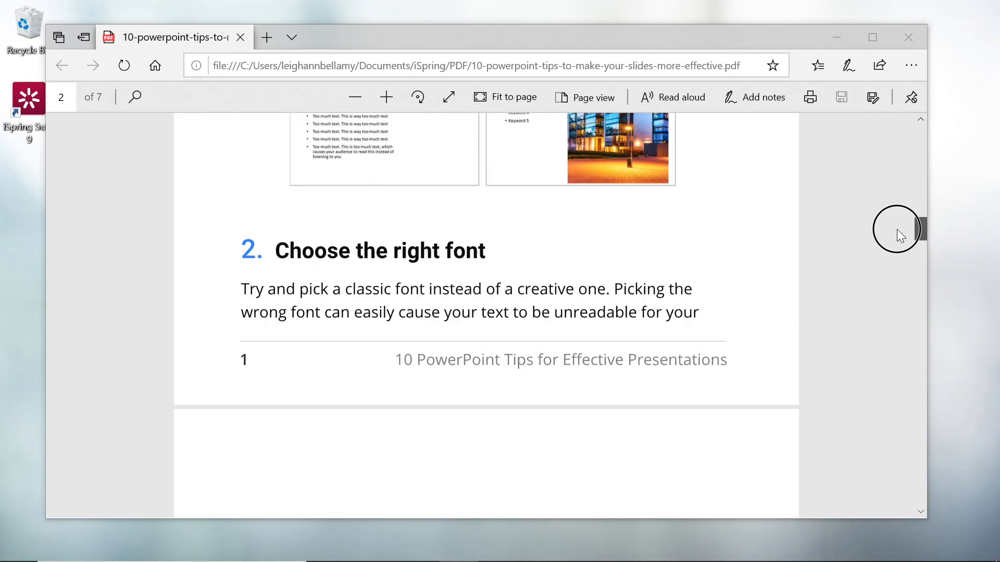
scroll("up", 3)
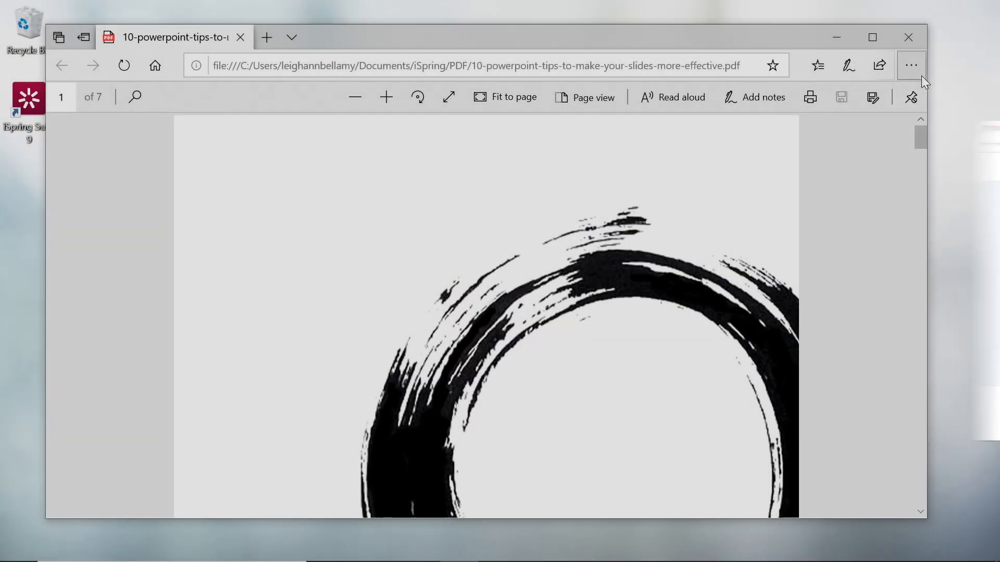
double_click(28, 102)
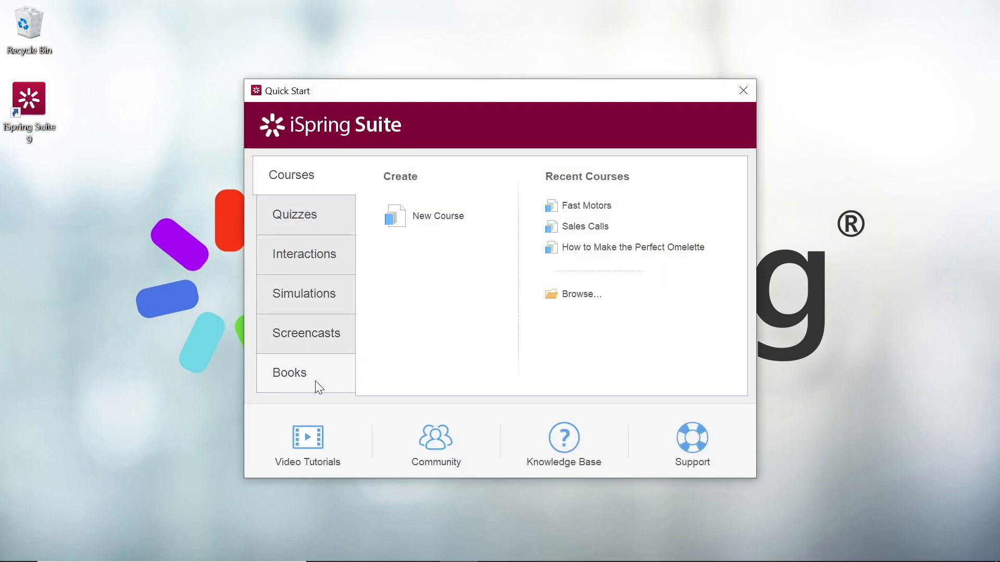
left_click(288, 373)
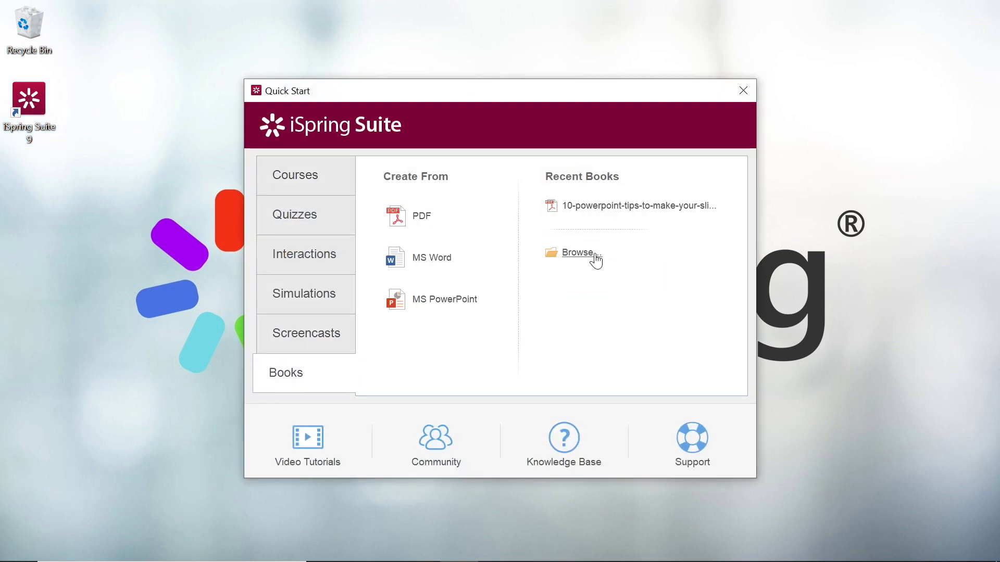
Browse to the 10-powerpoint-tips PDF and load it as a book in iSpring Flip
left_click(576, 252)
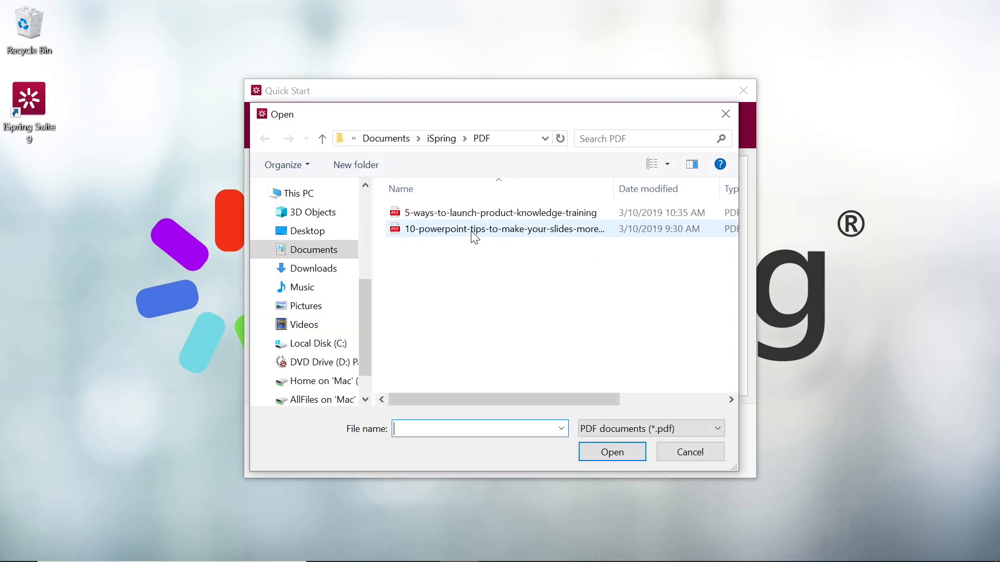
left_click(504, 230)
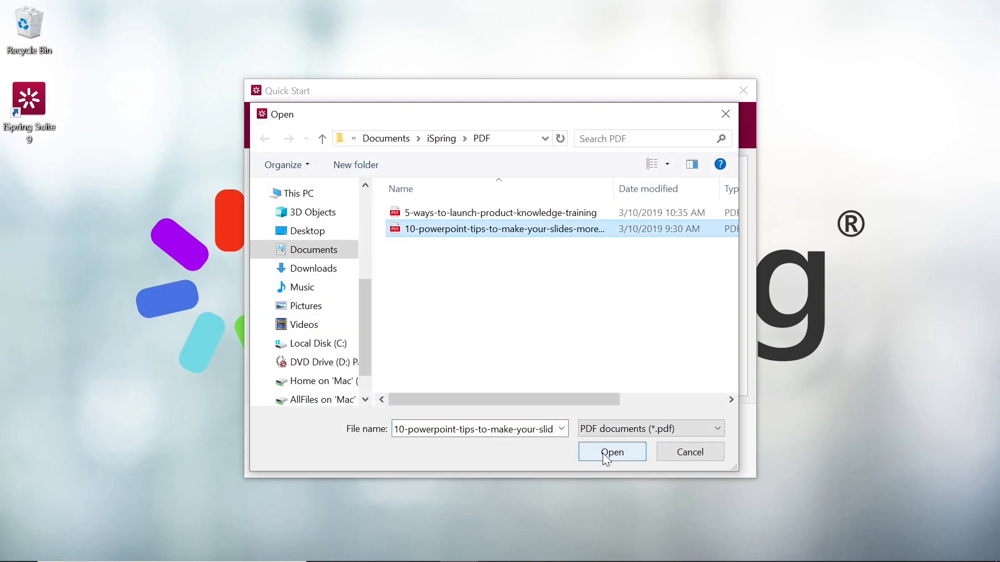
left_click(610, 451)
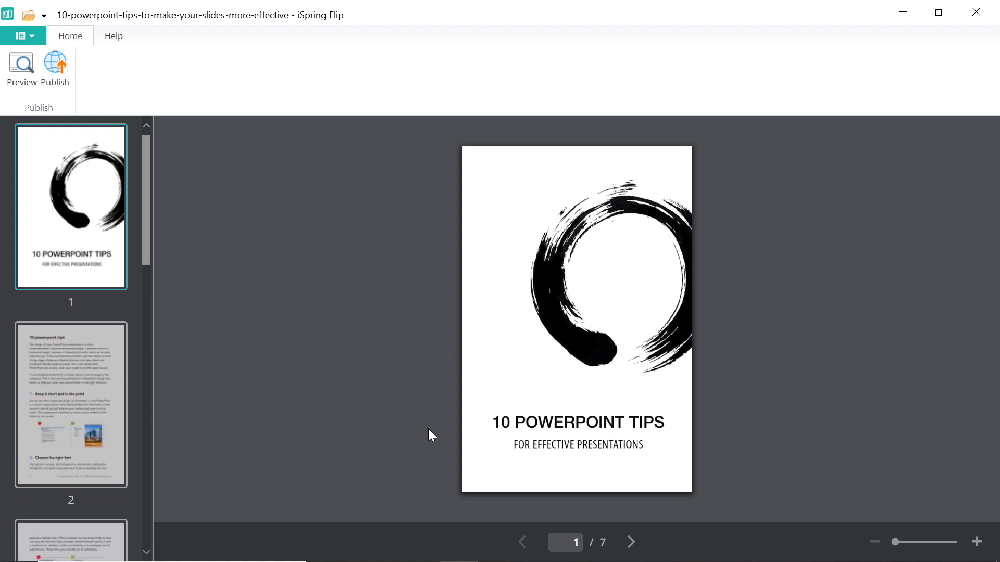
mouse_move(54, 67)
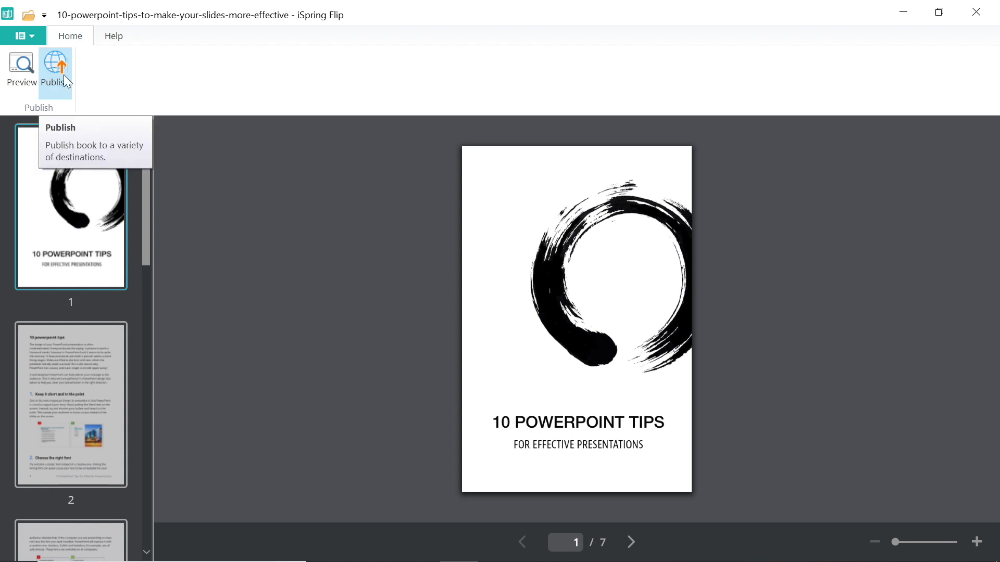
Bring up the Publish Book dialog from the Home ribbon
left_click(55, 66)
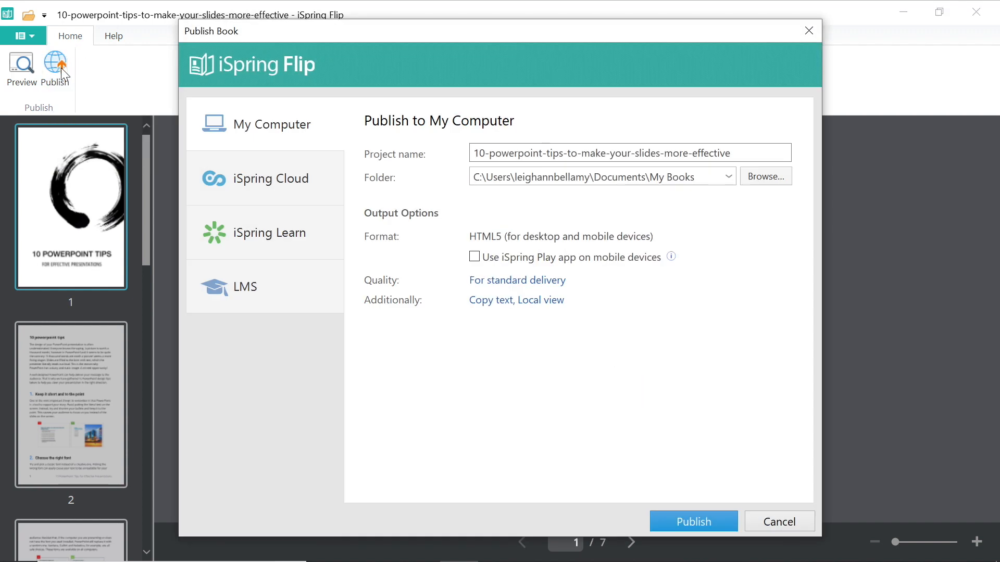
mouse_move(223, 293)
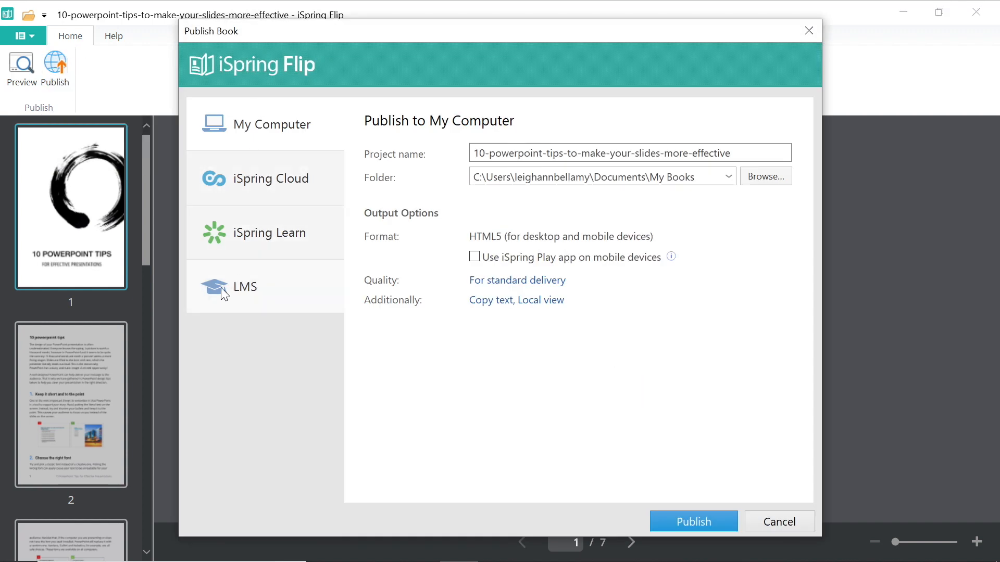
Switch publishing to LMS and keep My Books as the output folder
left_click(244, 286)
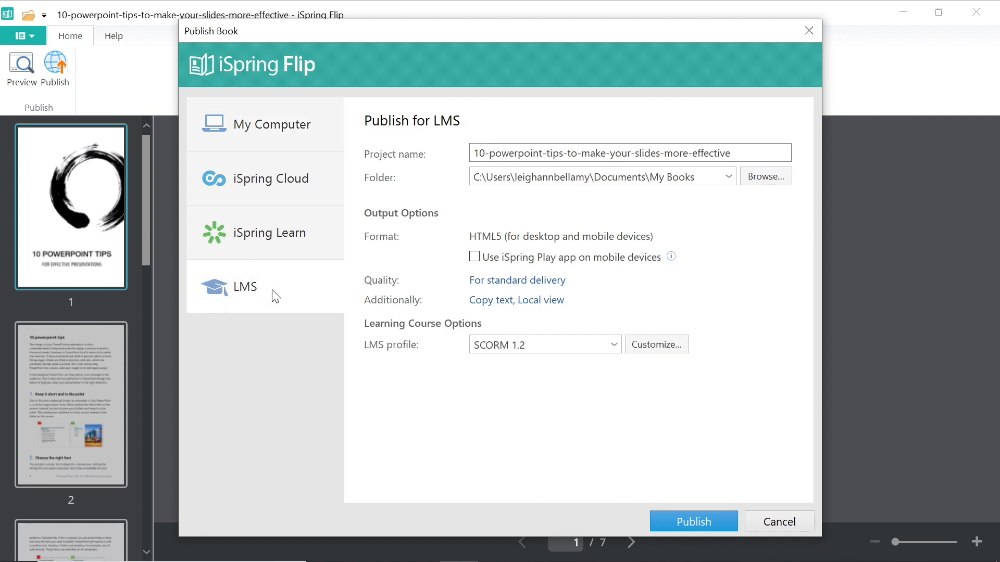
mouse_move(451, 173)
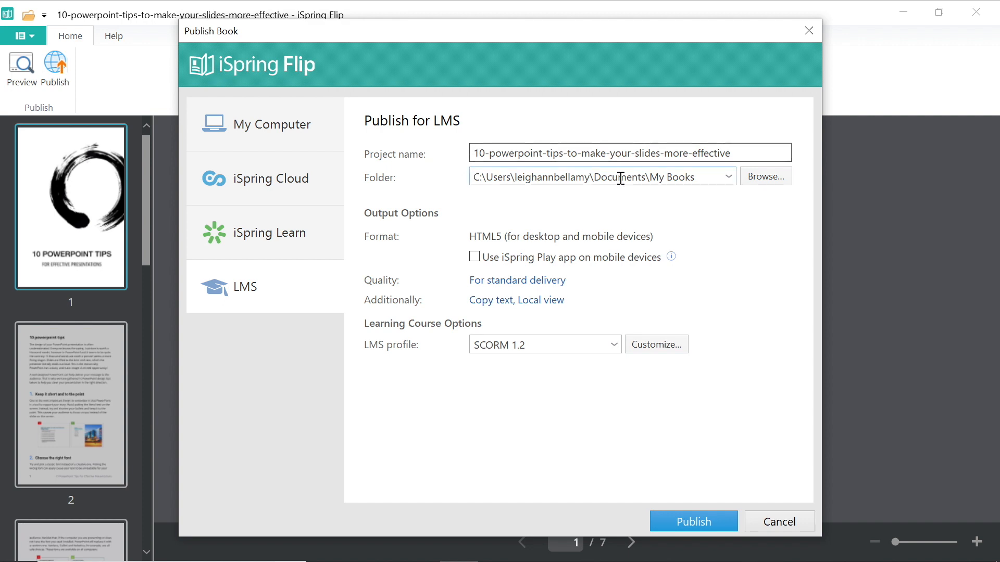
left_click(765, 176)
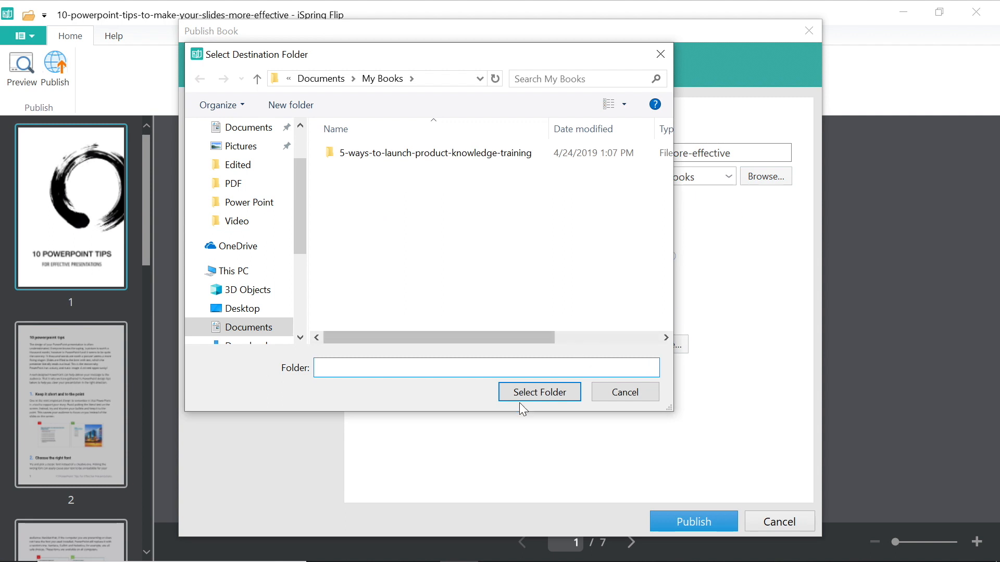
left_click(538, 392)
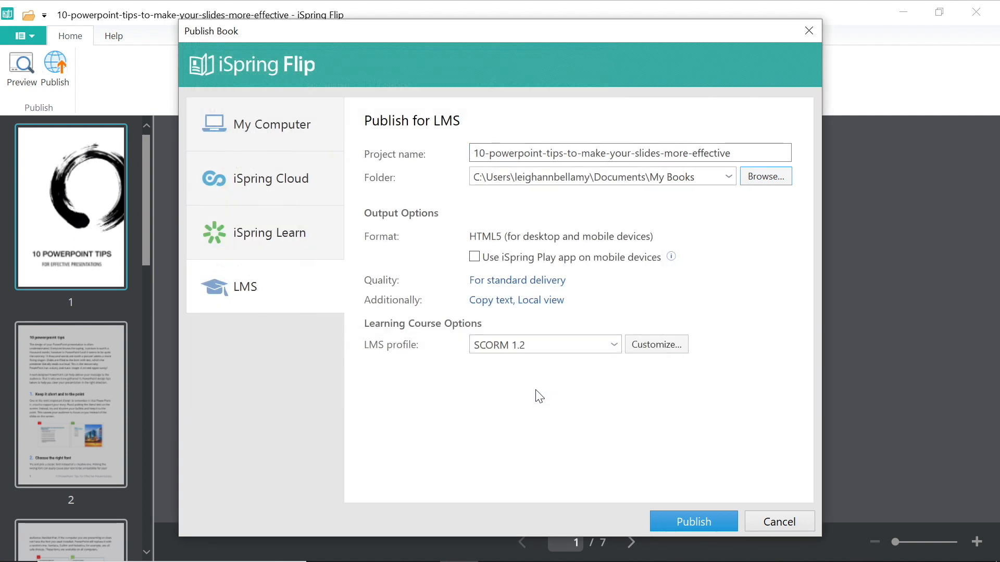
mouse_move(451, 238)
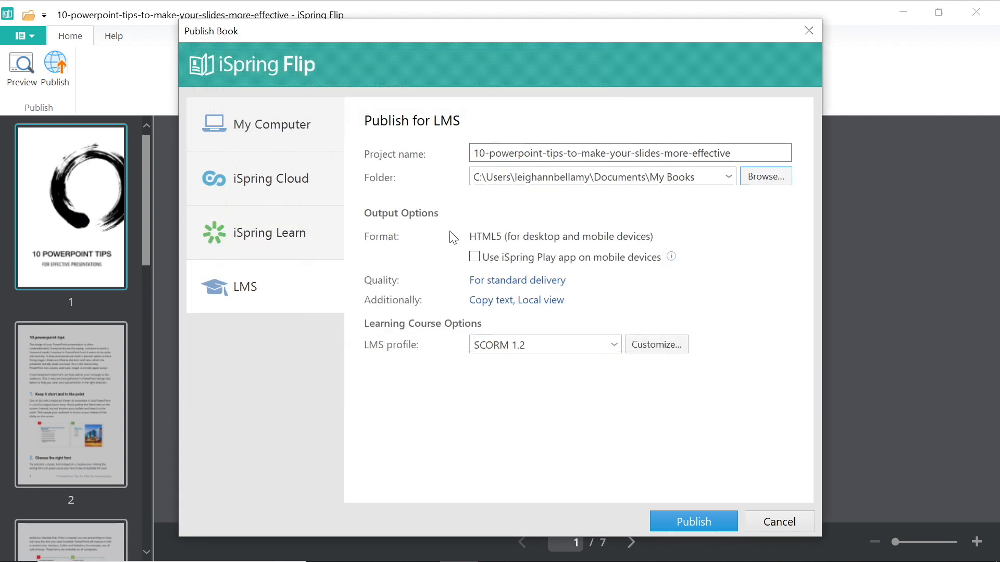
Enable the iSpring Play app on mobile devices and read its description
left_click(475, 256)
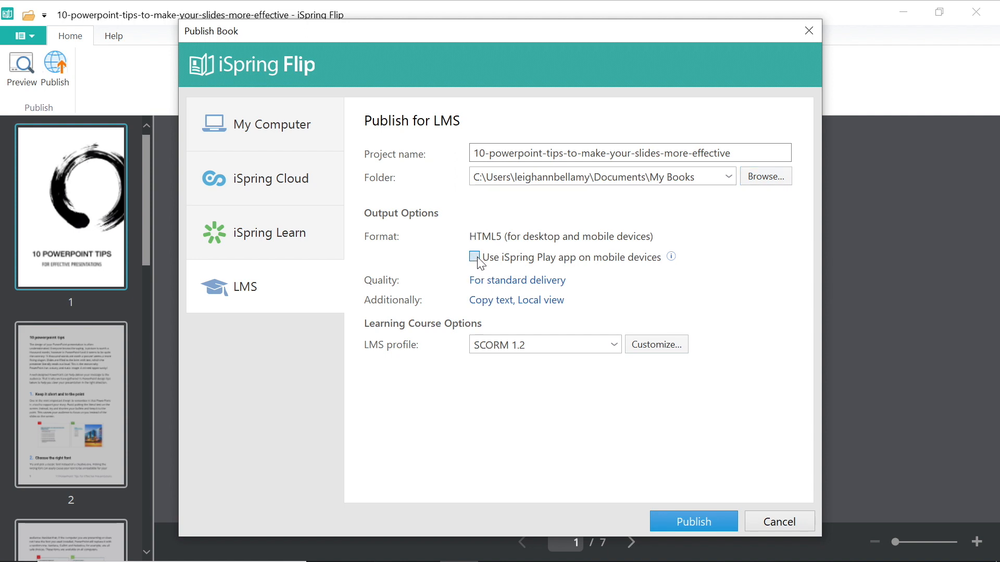
left_click(474, 257)
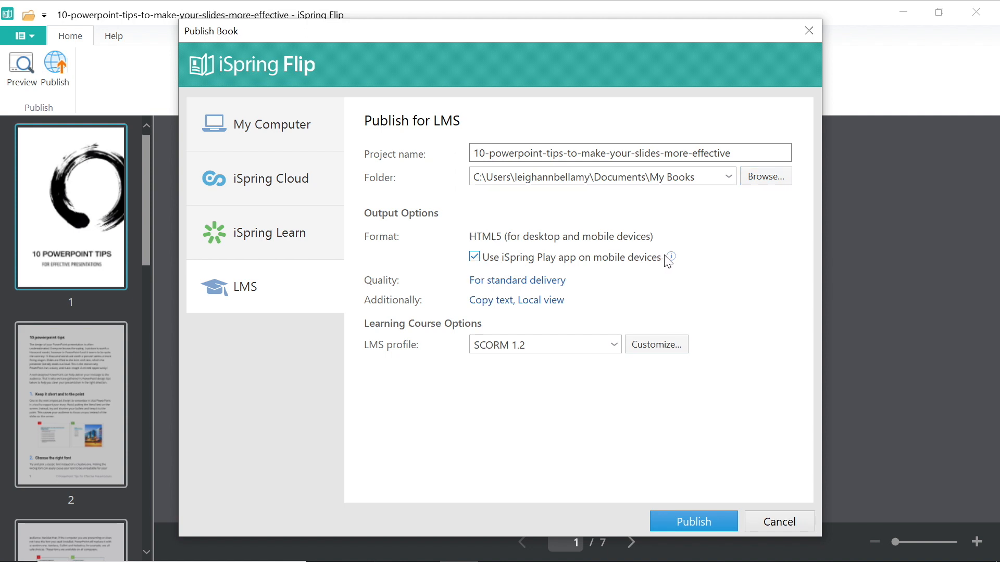
mouse_move(670, 257)
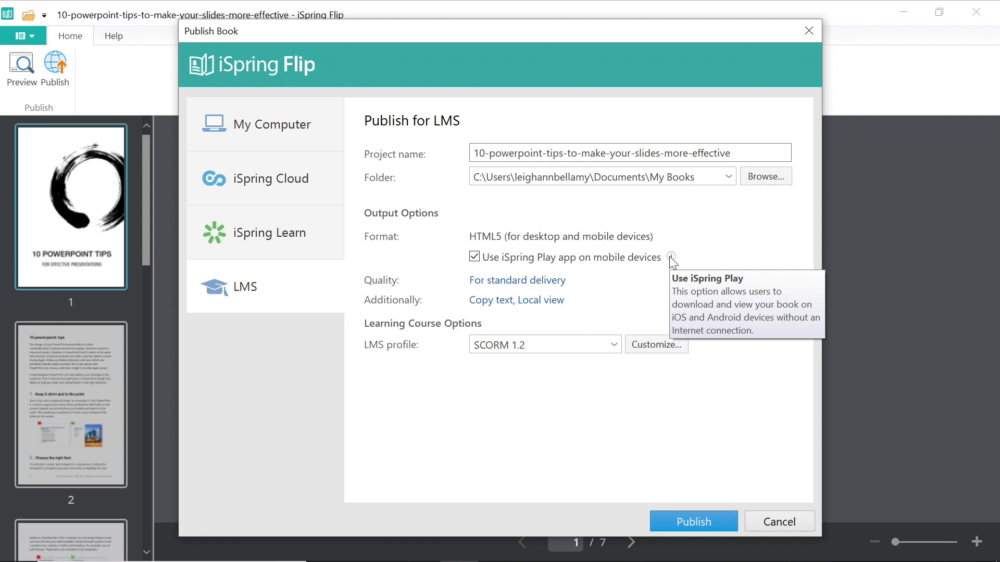
mouse_move(400, 288)
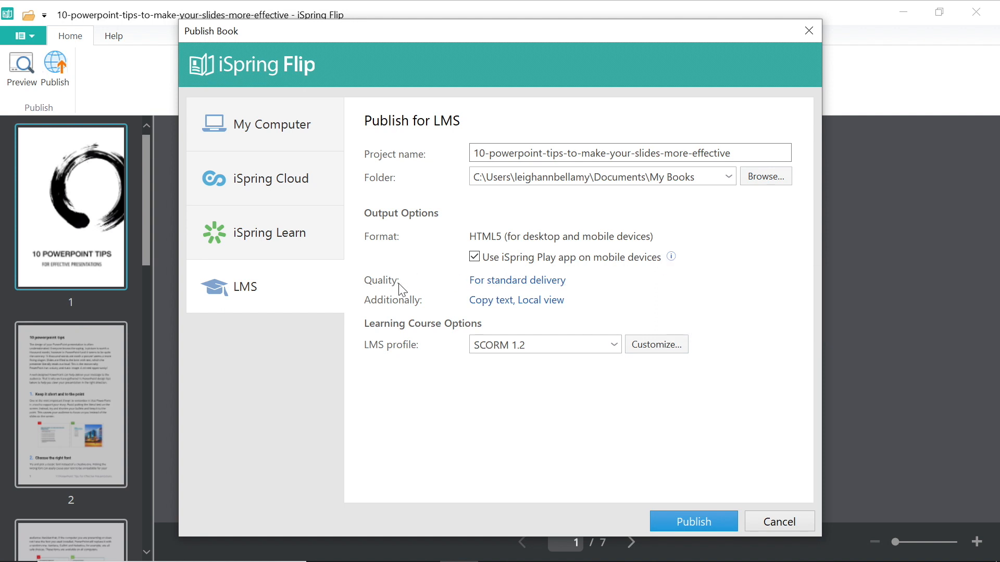
Review the quality settings and keep the For standard delivery preset
left_click(518, 281)
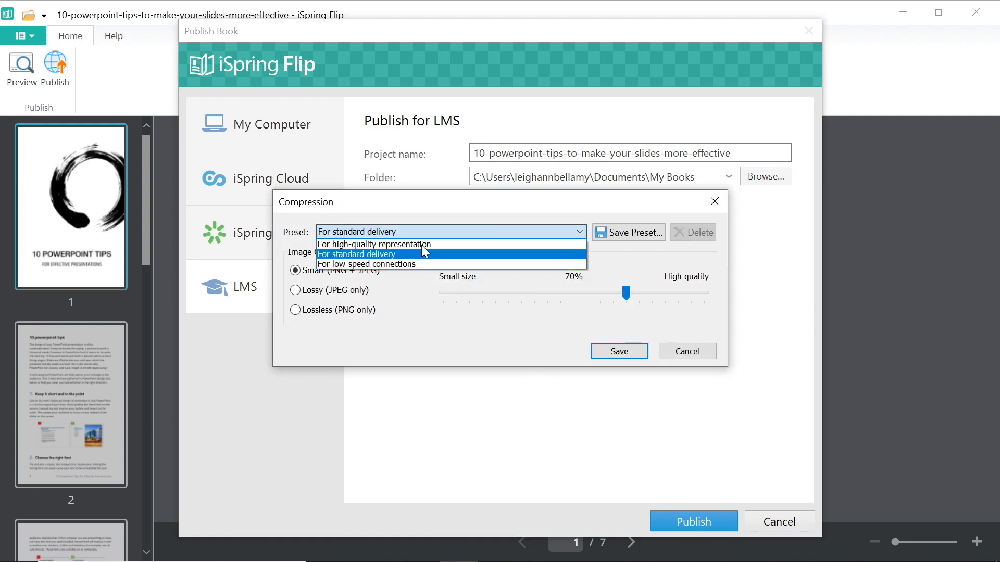
left_click(359, 255)
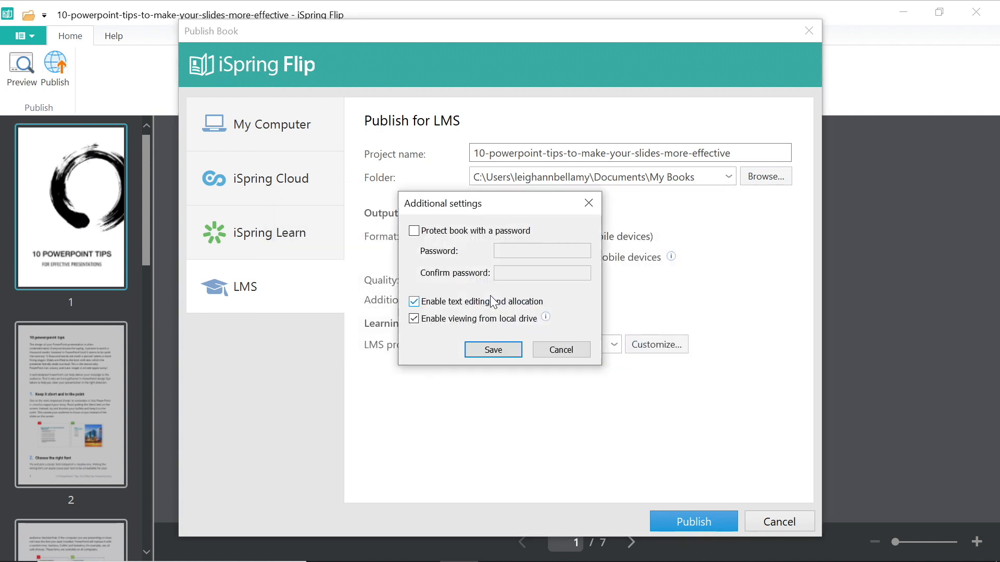
Turn on password protection, enter the book password and save the additional settings
left_click(414, 231)
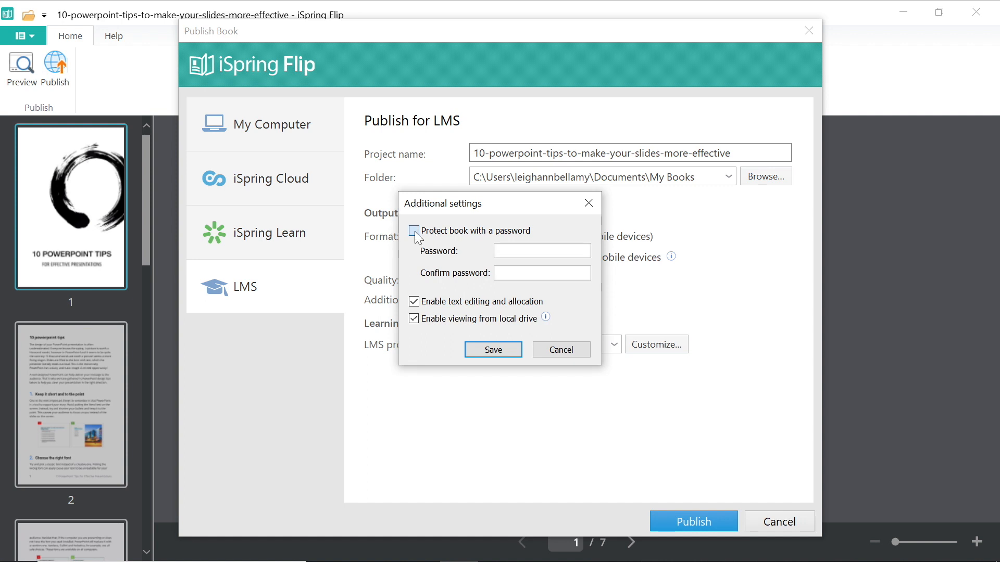
left_click(413, 230)
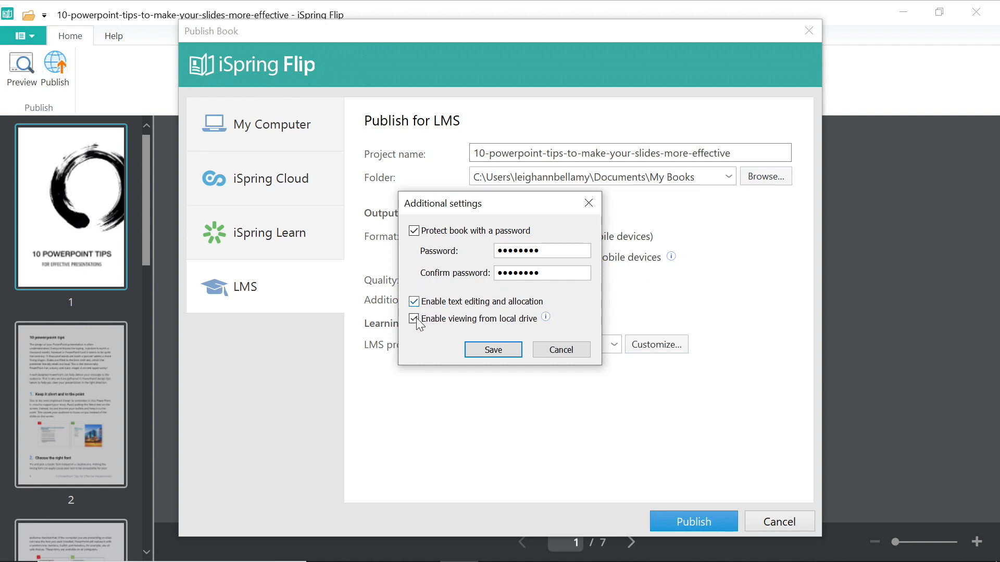
mouse_move(544, 318)
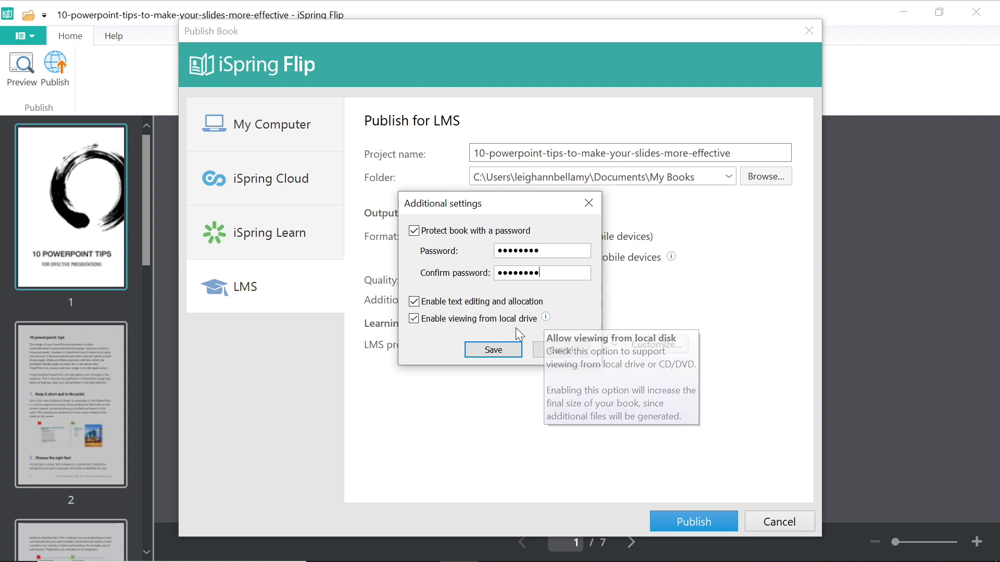
left_click(492, 350)
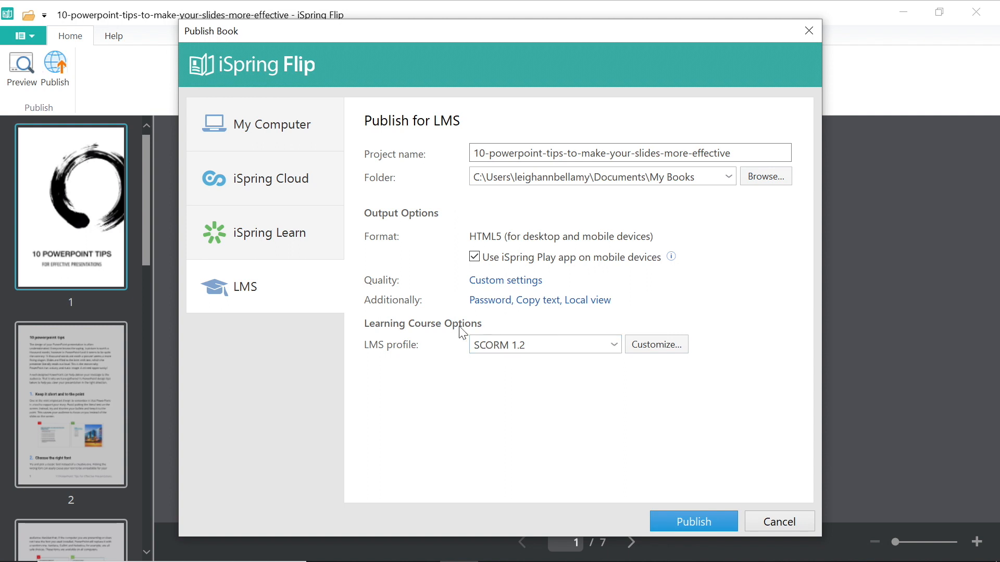
mouse_move(397, 361)
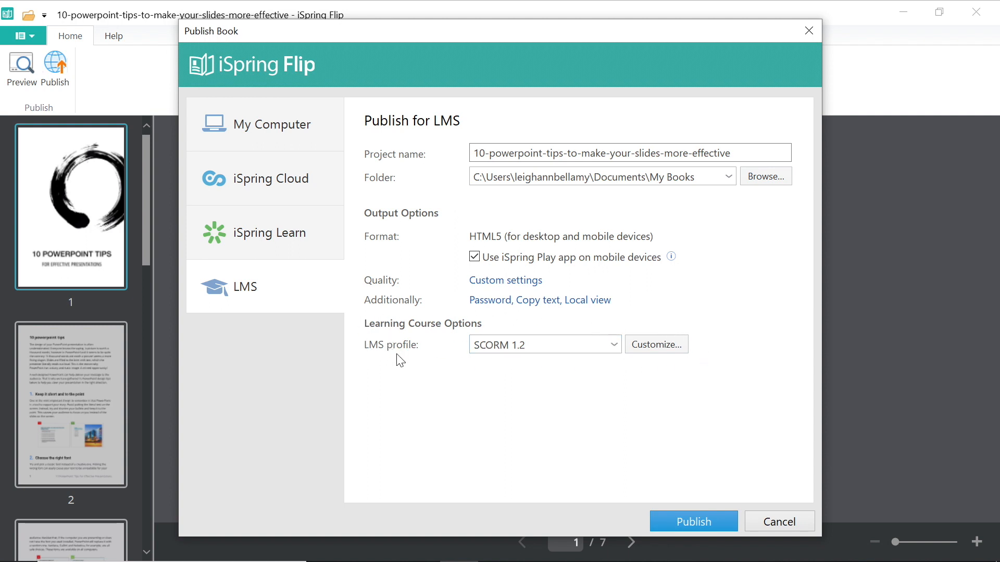
In the course customization, try the AICC type then set it back to SCORM 1.2
left_click(655, 345)
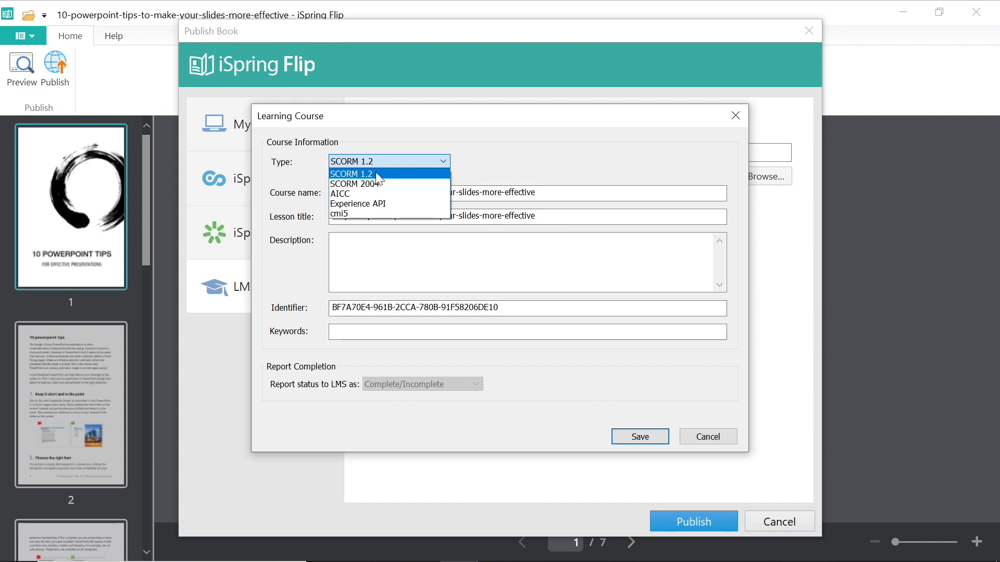
mouse_move(364, 183)
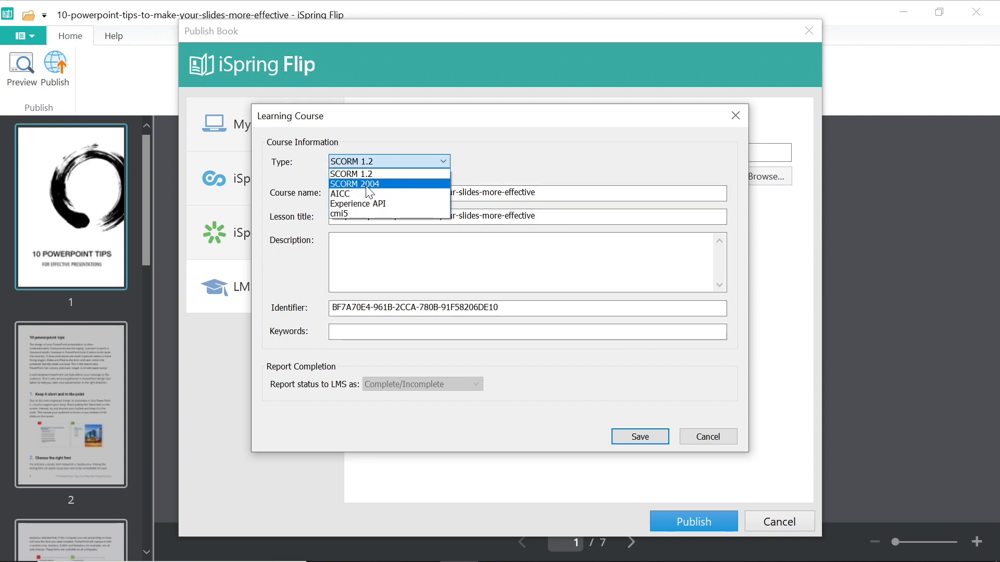
mouse_move(379, 193)
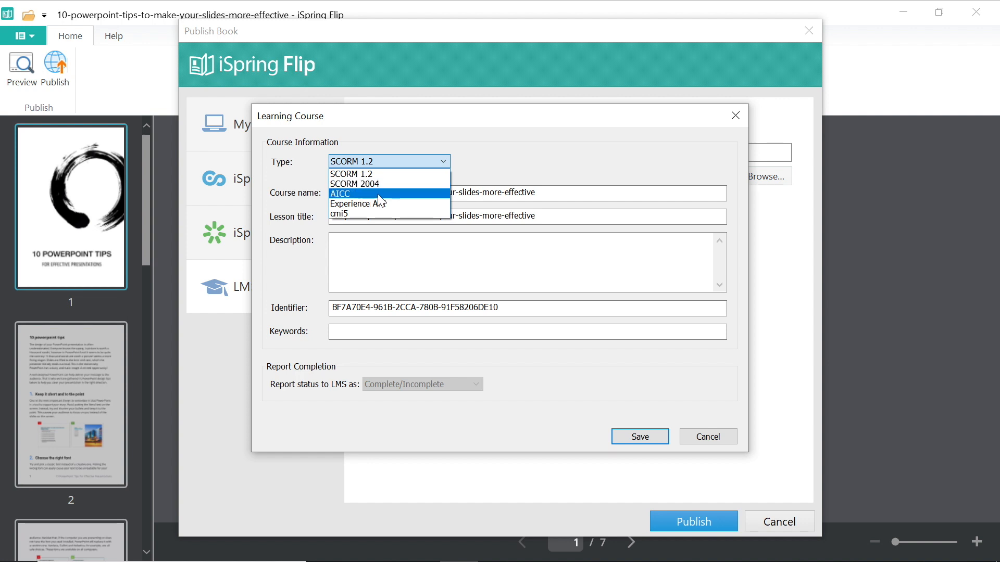
mouse_move(348, 214)
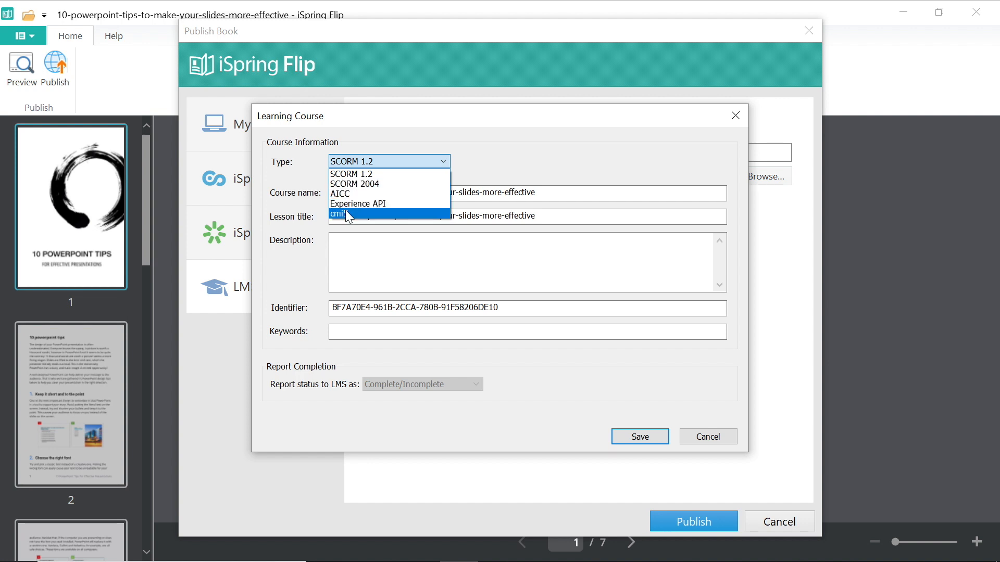
mouse_move(373, 213)
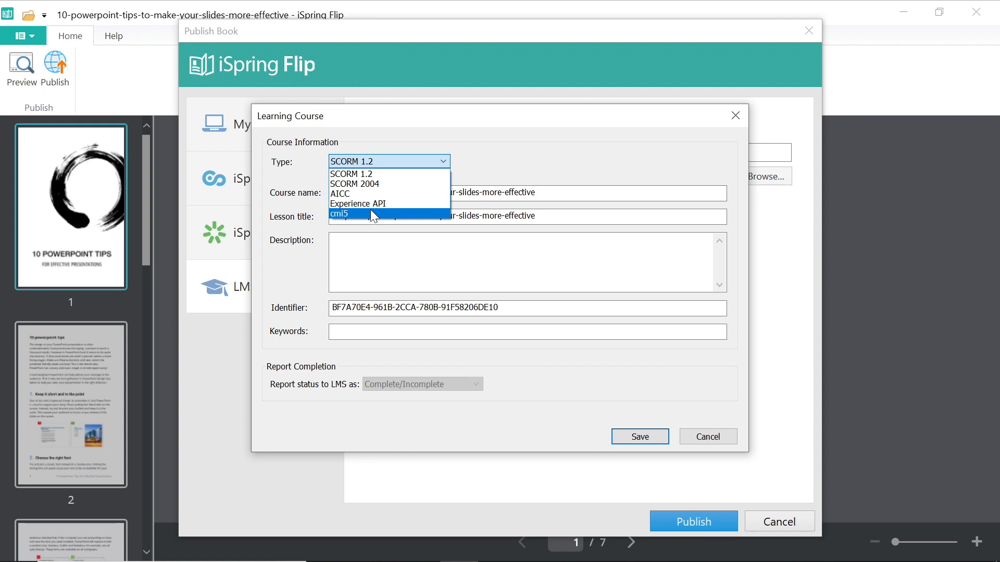
left_click(342, 193)
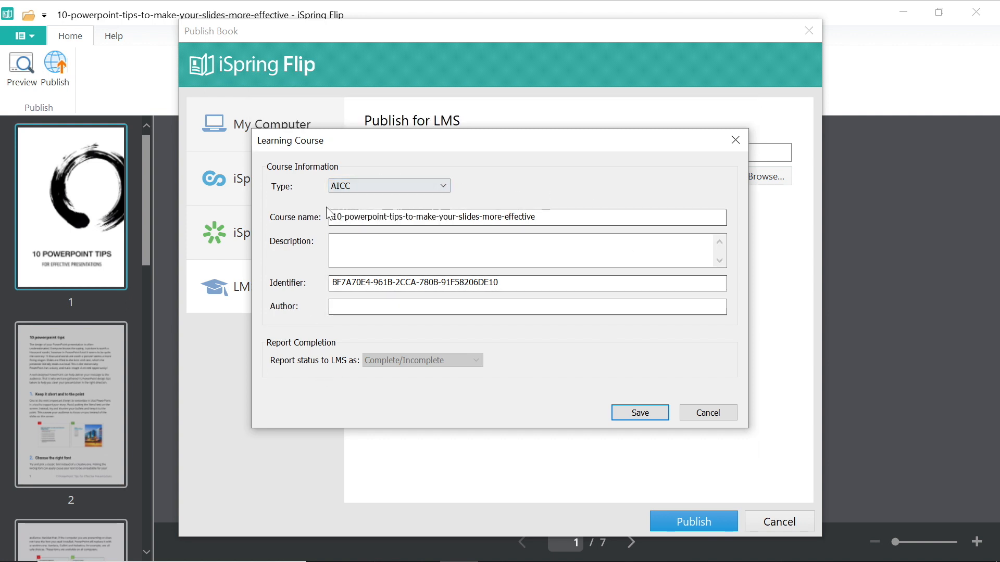
left_click(442, 186)
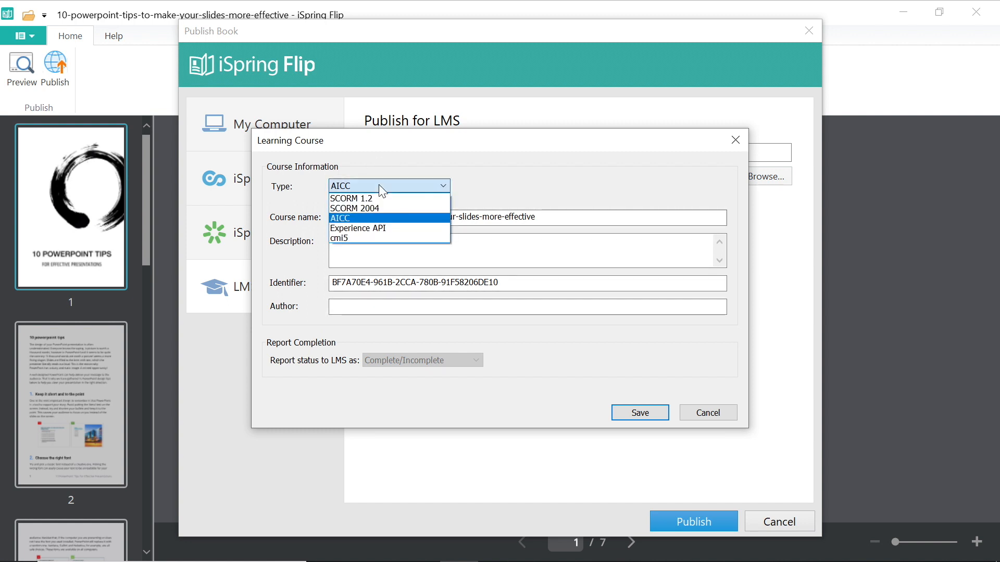
left_click(350, 197)
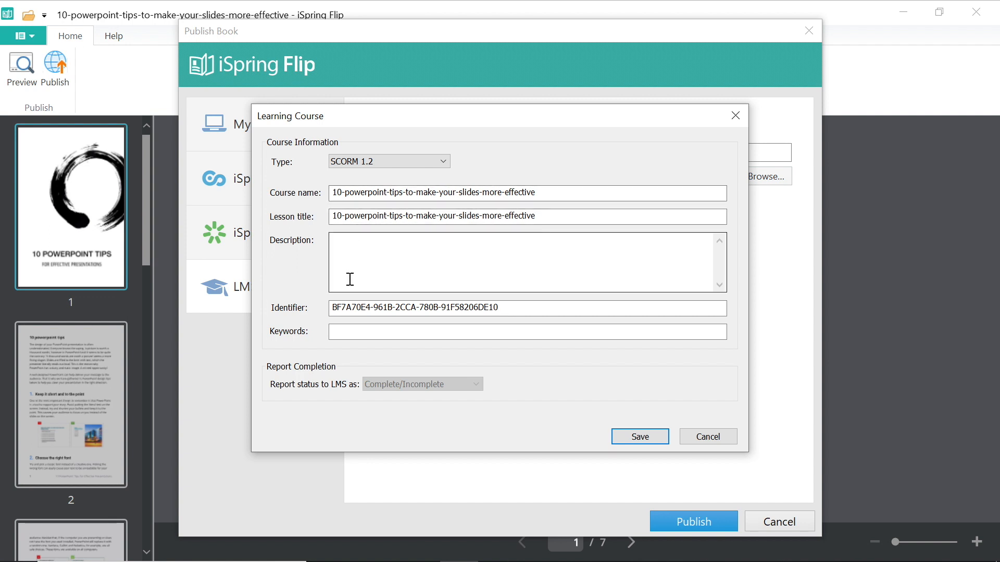
mouse_move(432, 251)
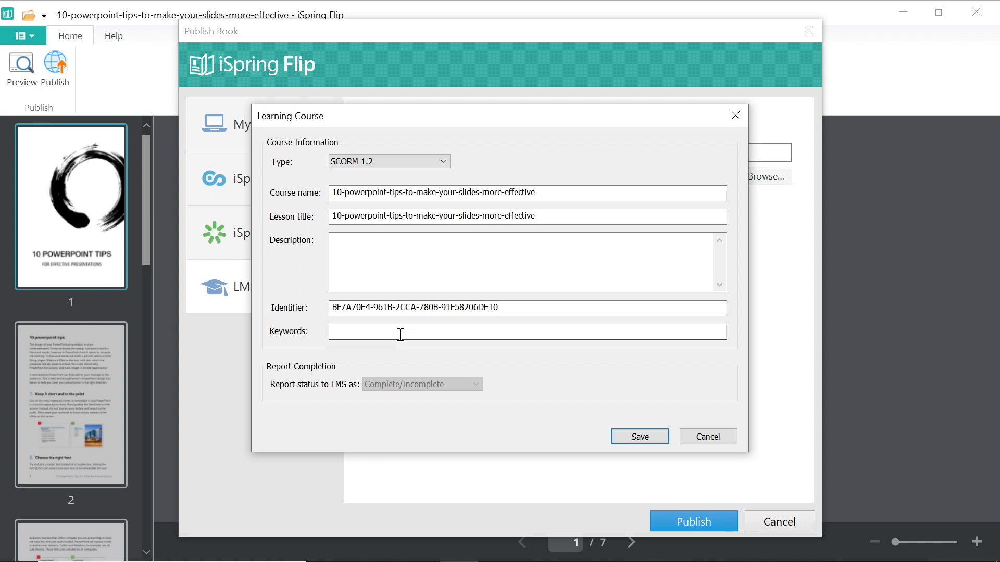
mouse_move(499, 402)
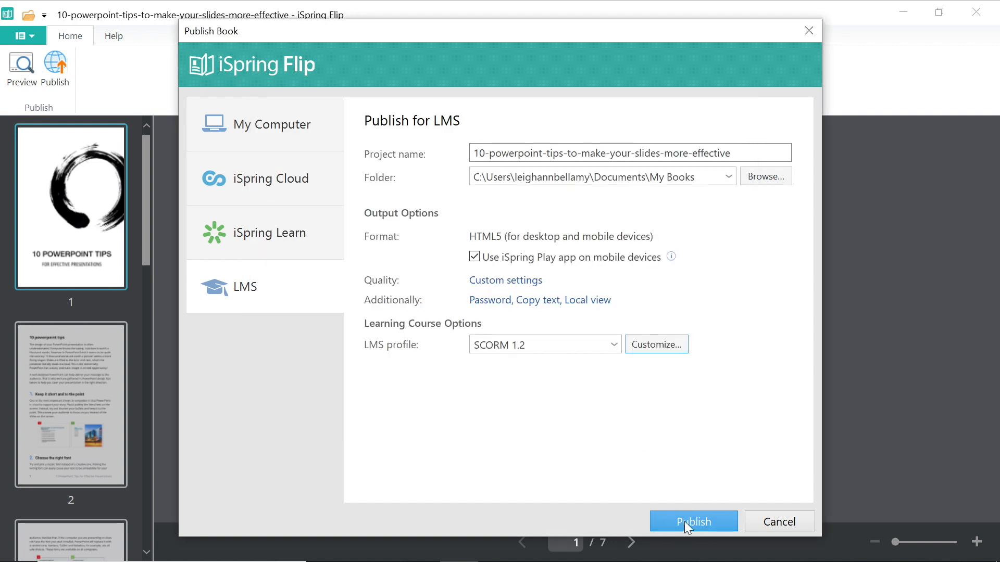
Publish the book as a SCORM 1.2 package for the LMS
left_click(693, 521)
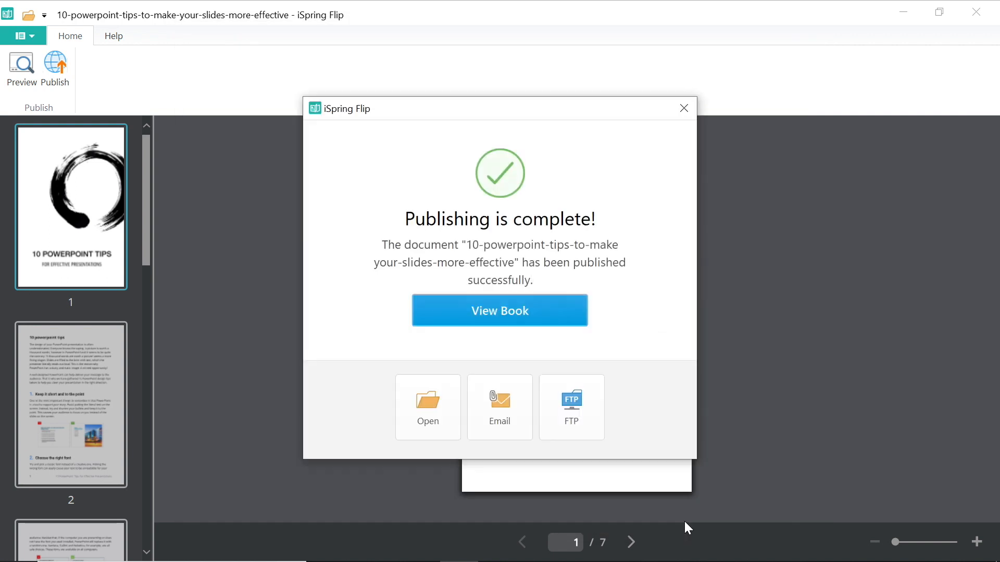
mouse_move(499, 310)
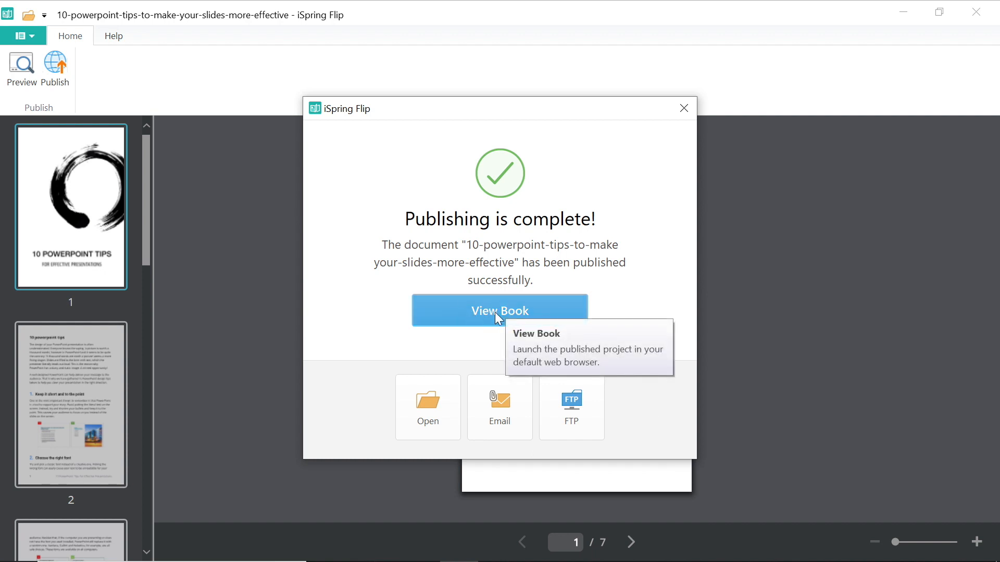
Preview the published book in Chrome with the password, flip through pages, then close it
left_click(499, 310)
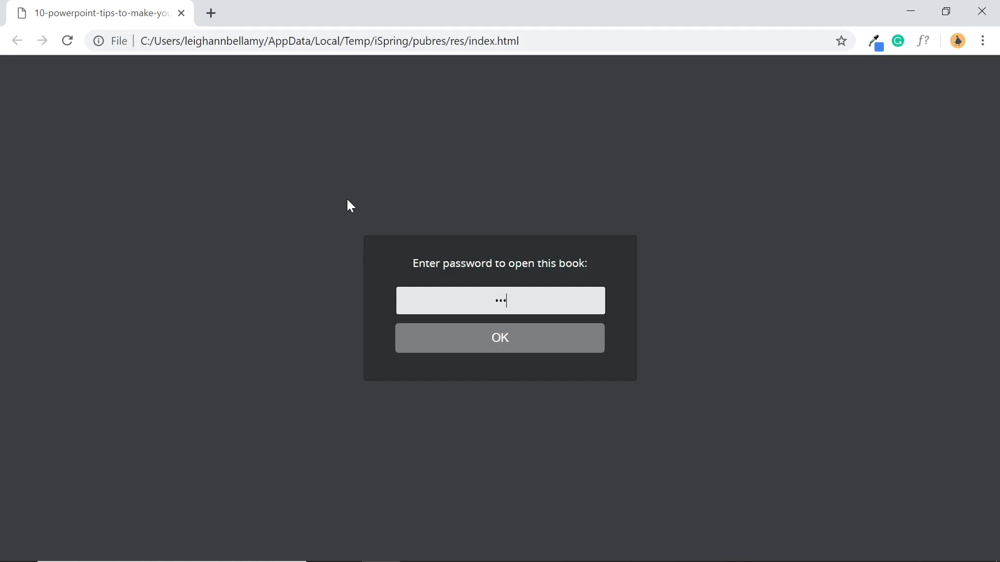
left_click(499, 337)
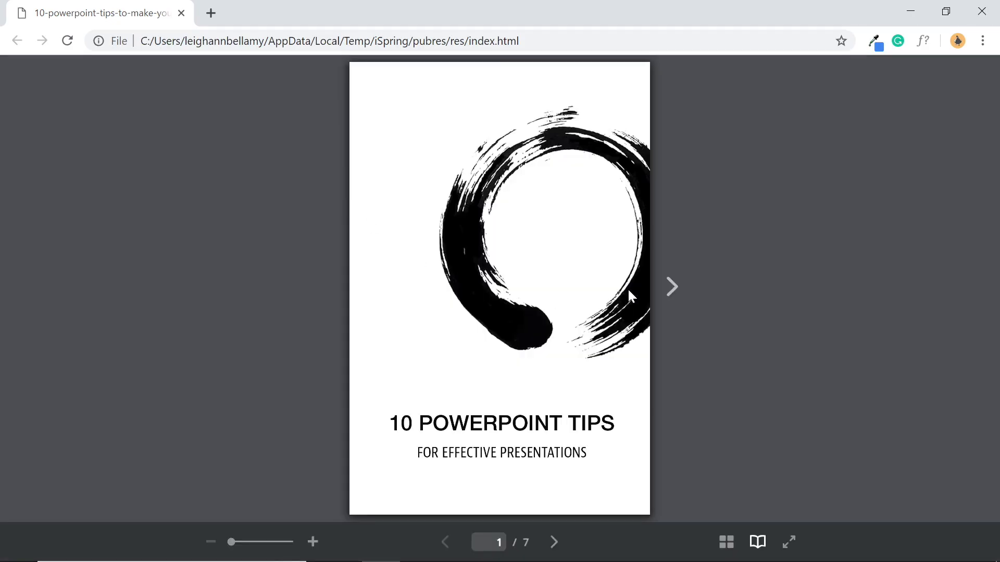
left_click(671, 287)
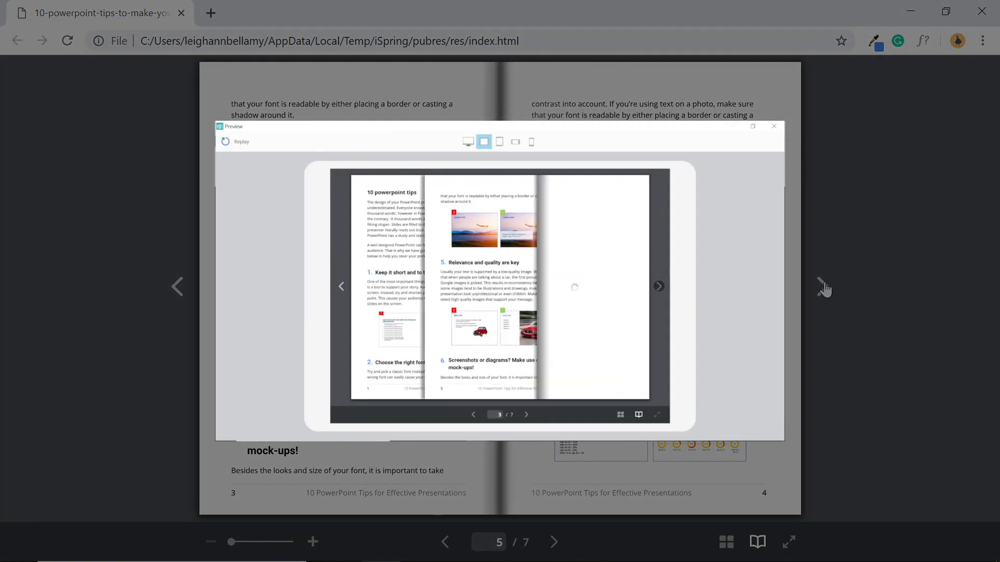
left_click(514, 142)
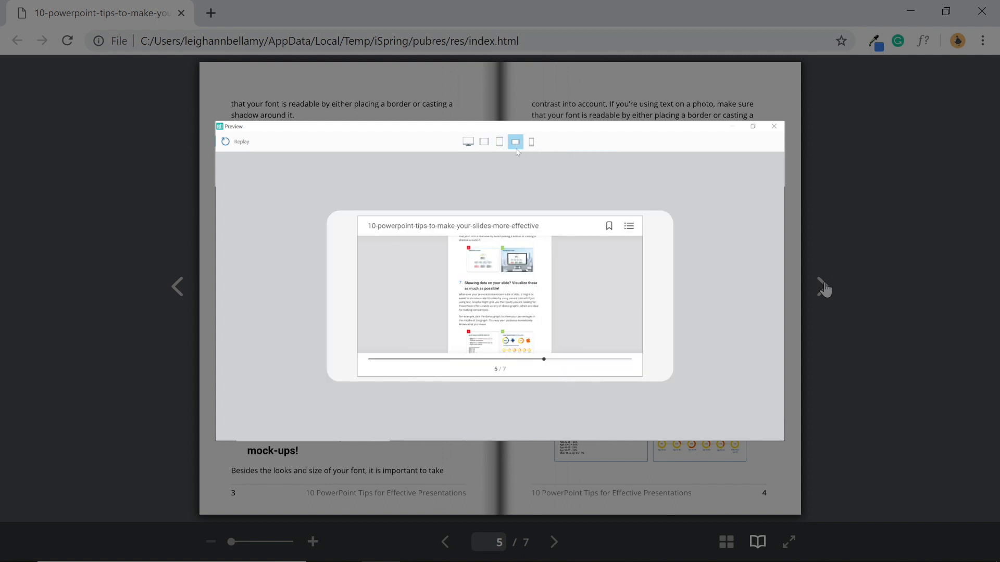
left_click(774, 126)
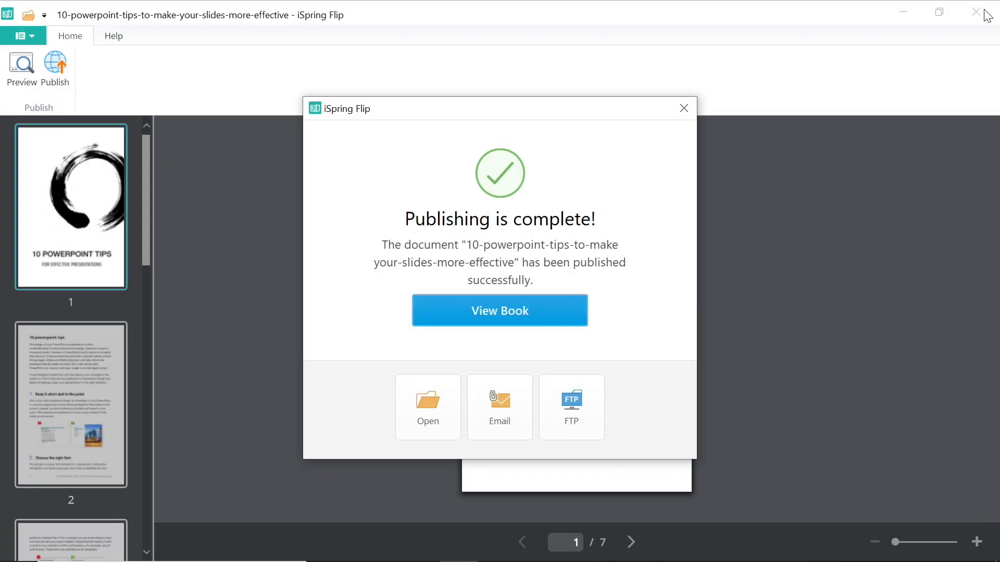
mouse_move(428, 407)
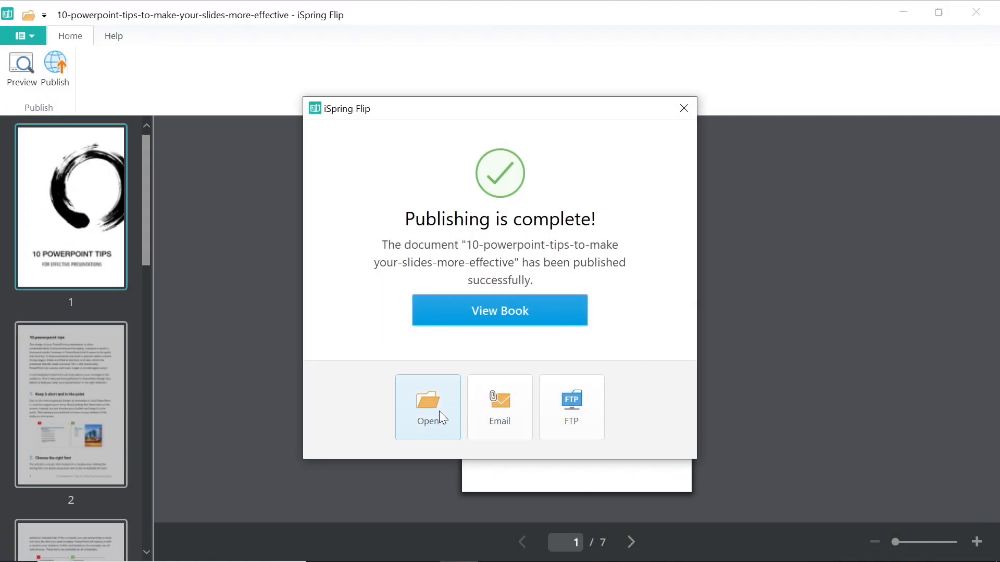
Show the My Books folder containing the new 10-powerpoint-tips zip package
left_click(428, 407)
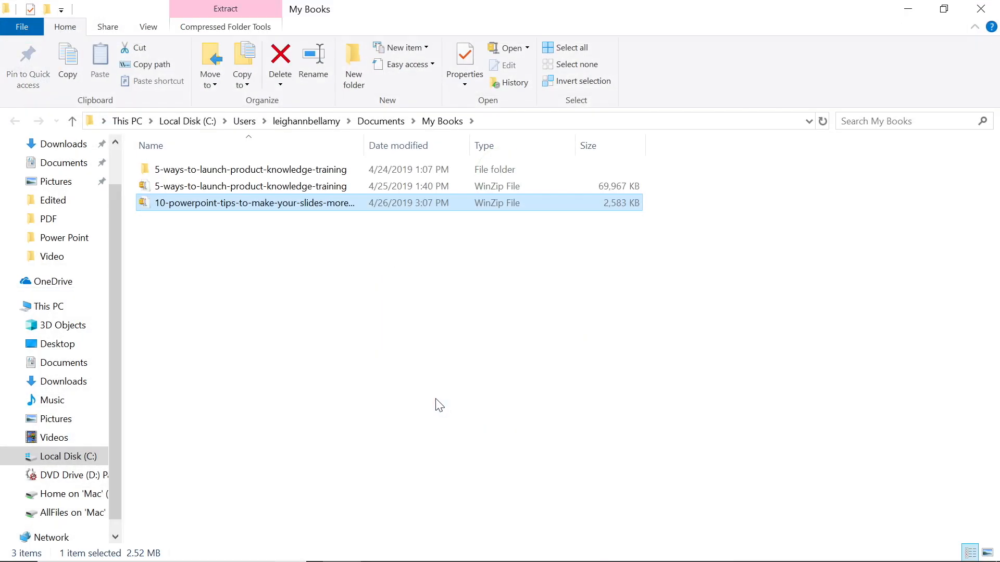
mouse_move(277, 207)
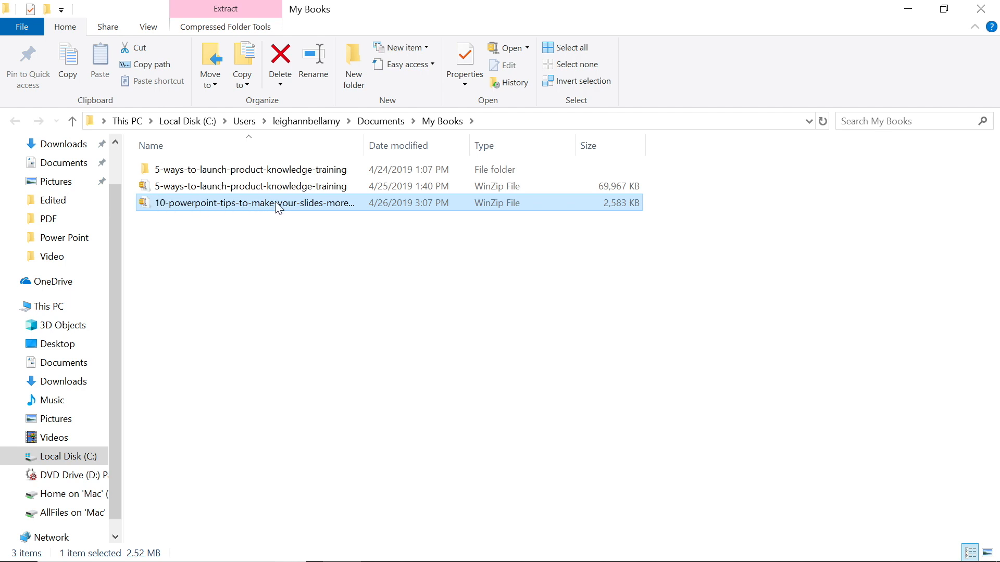
mouse_move(172, 206)
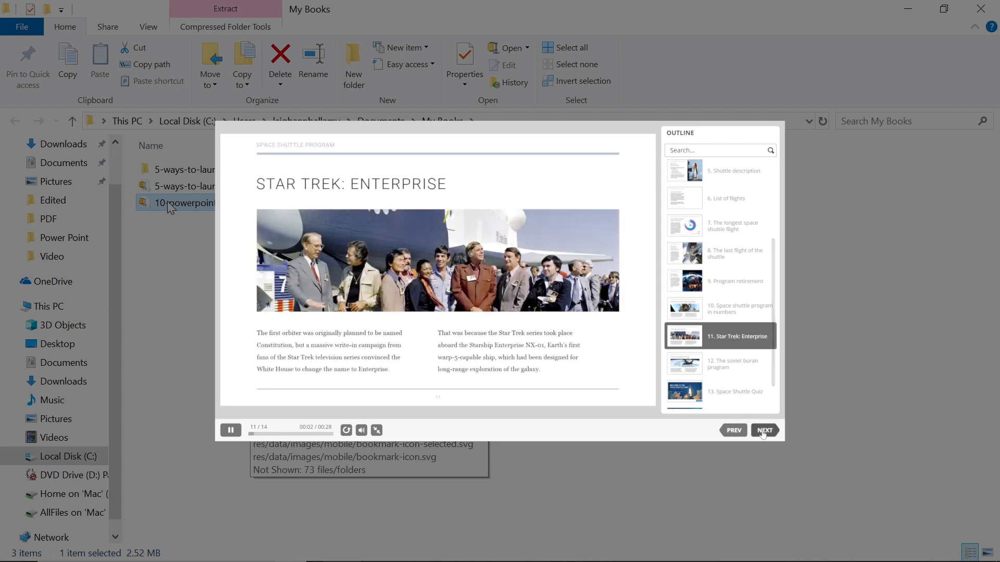
left_click(763, 430)
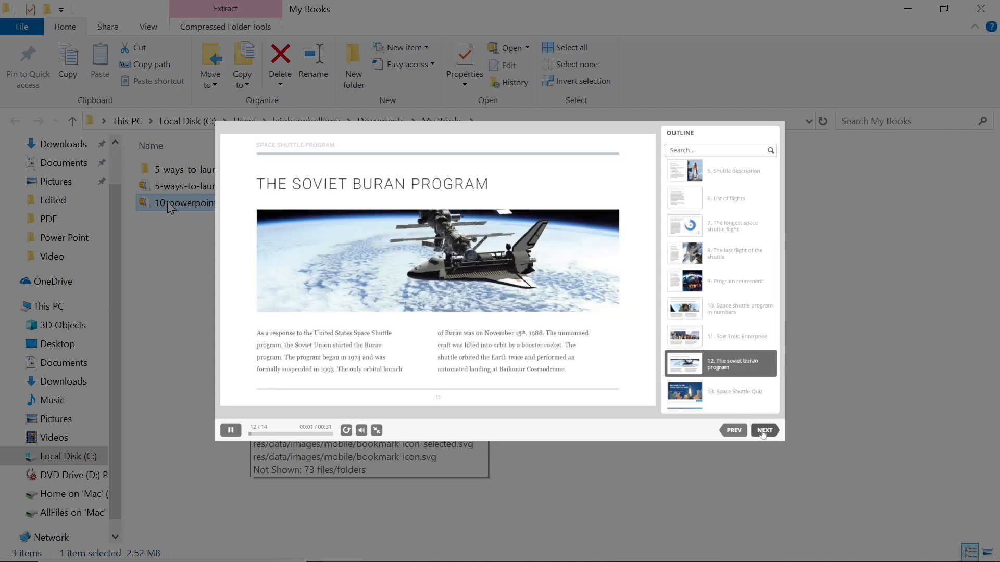
left_click(764, 430)
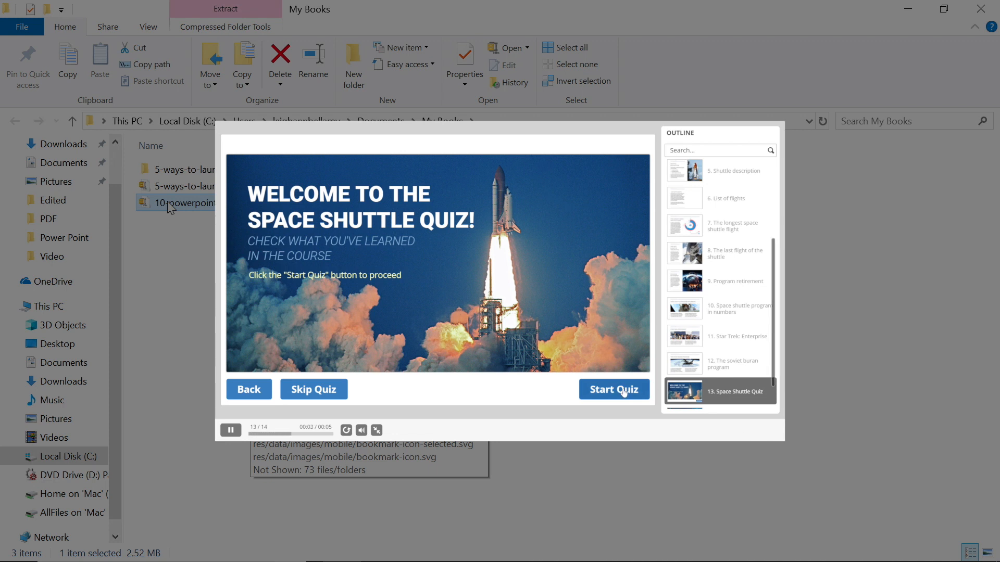
left_click(613, 390)
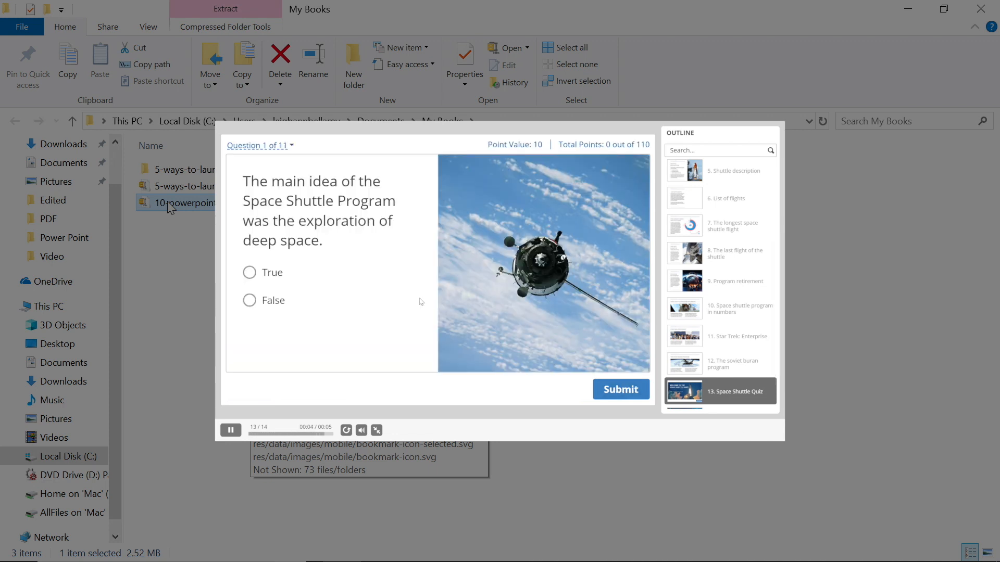